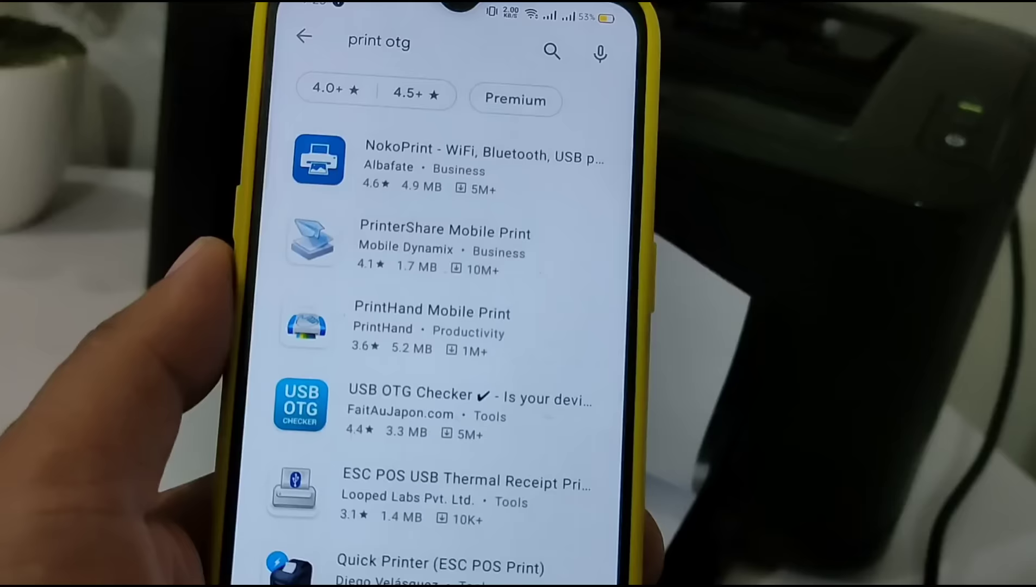
Scroll the 'print otg' results to reach the NokoPrint - WiFi, Bluetooth, USB printing listing
scroll("down", 3)
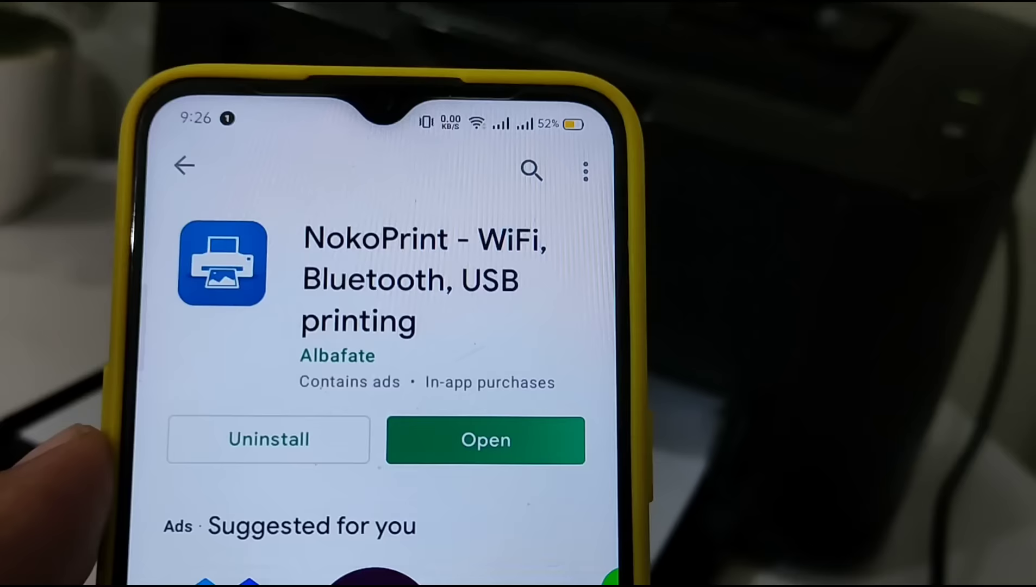
Launch NokoPrint so the 'Open NokoPrint to handle ML-1670 Series?' prompt appears
left_click(485, 440)
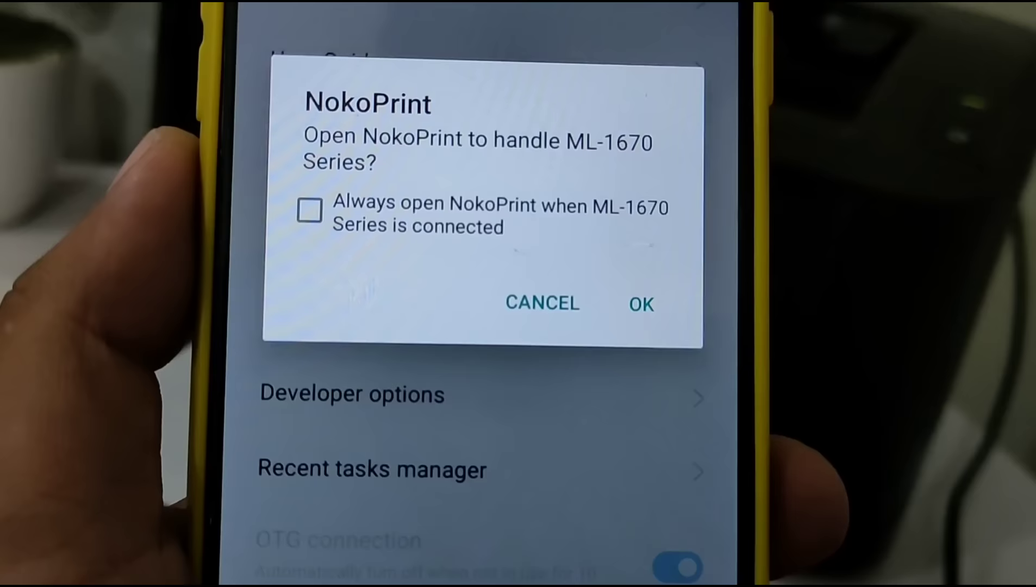
Let NokoPrint handle the ML-1670, download the drivers pack and confirm the successful printer setup
left_click(638, 303)
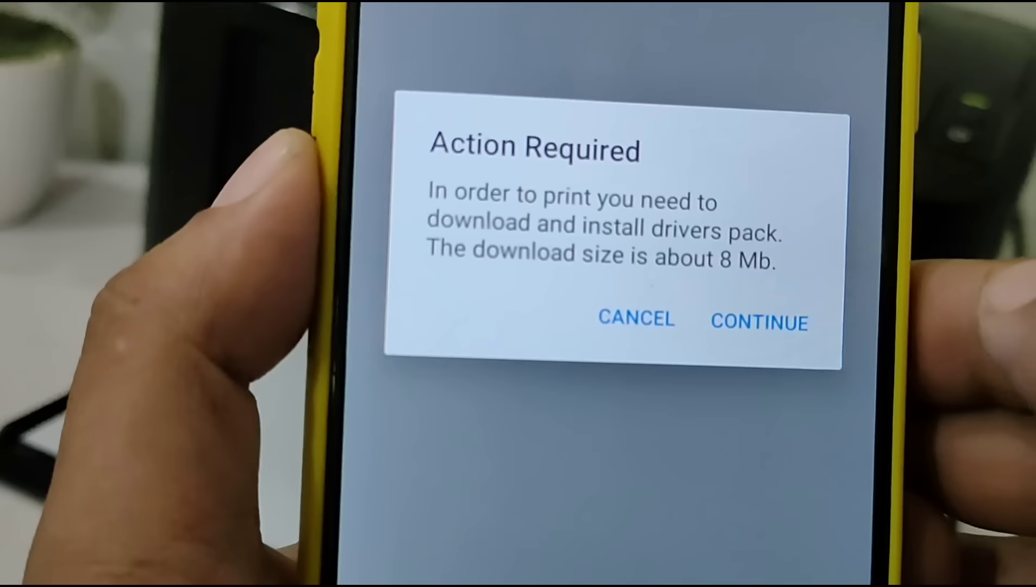
left_click(760, 323)
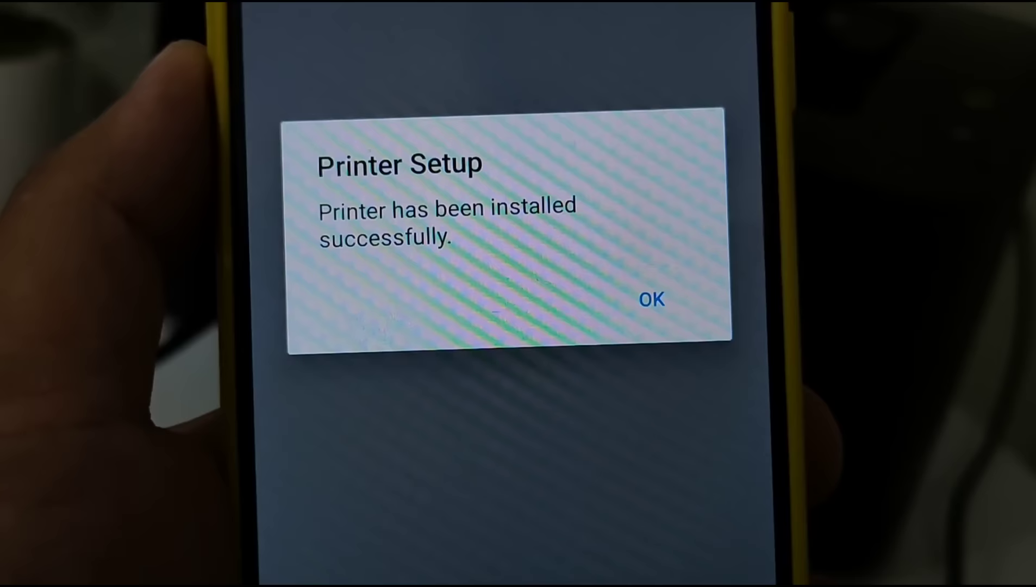
left_click(652, 299)
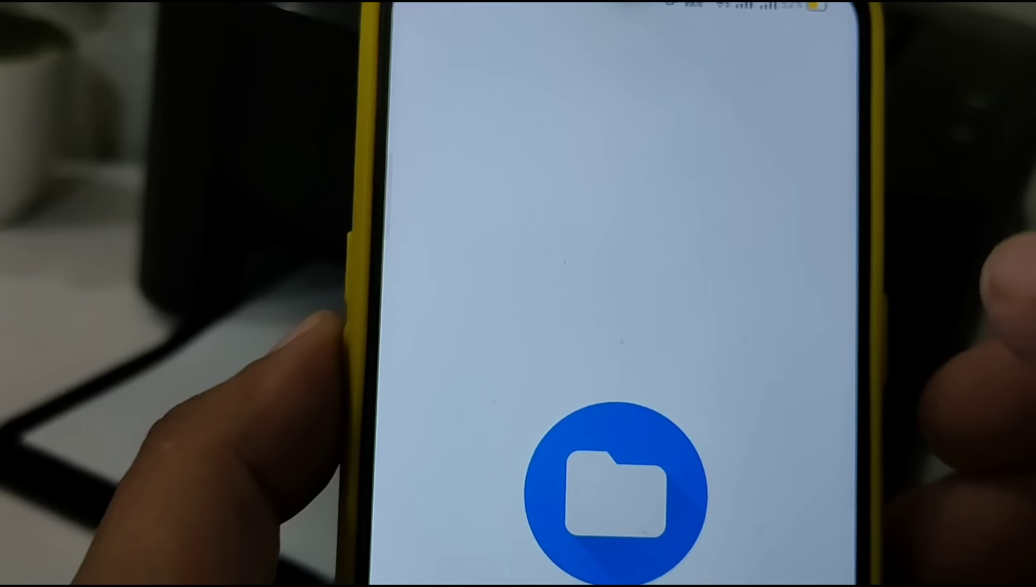
Choose the test page file and send it to the Samsung ML-1670 Series, confirming the Printing notice
left_click(607, 486)
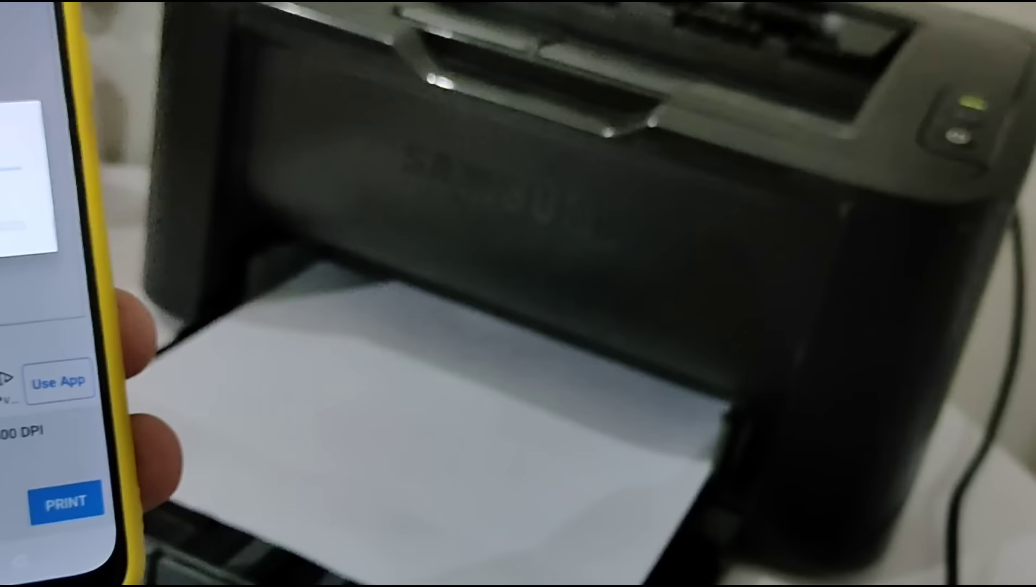
left_click(65, 500)
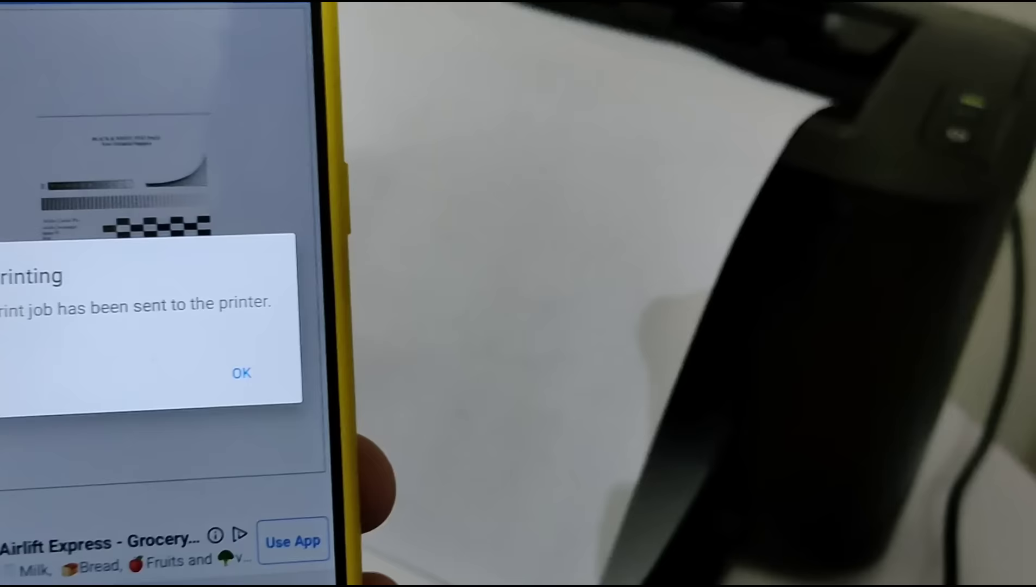
left_click(242, 373)
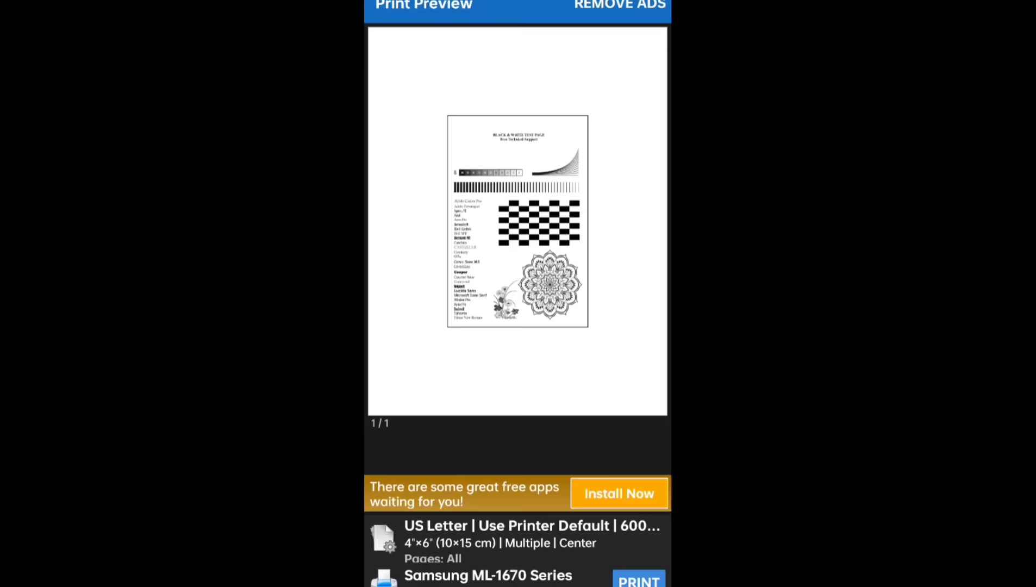
Review the Size and Layout Options for the test page and close them again
left_click(522, 540)
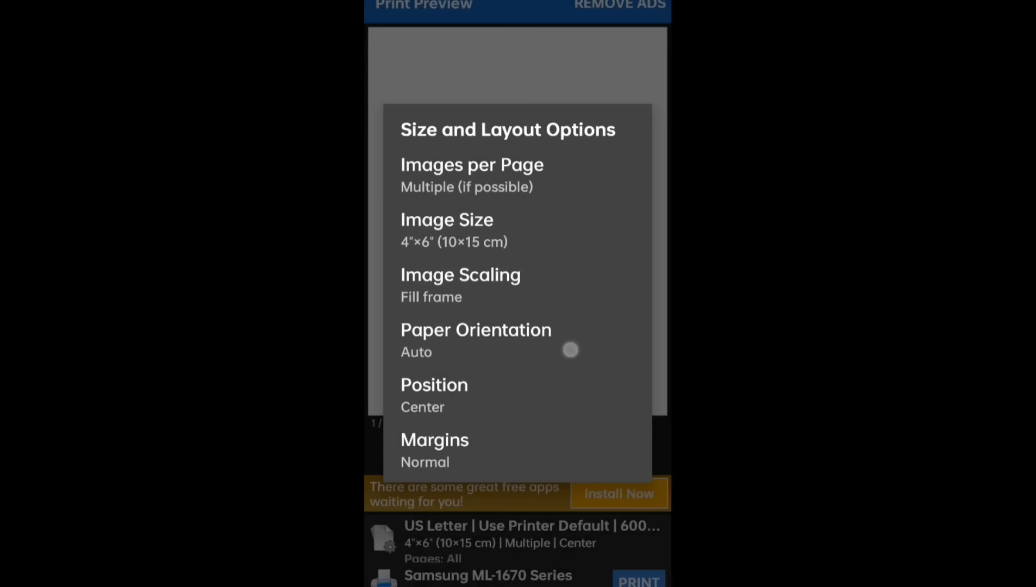
left_click(446, 220)
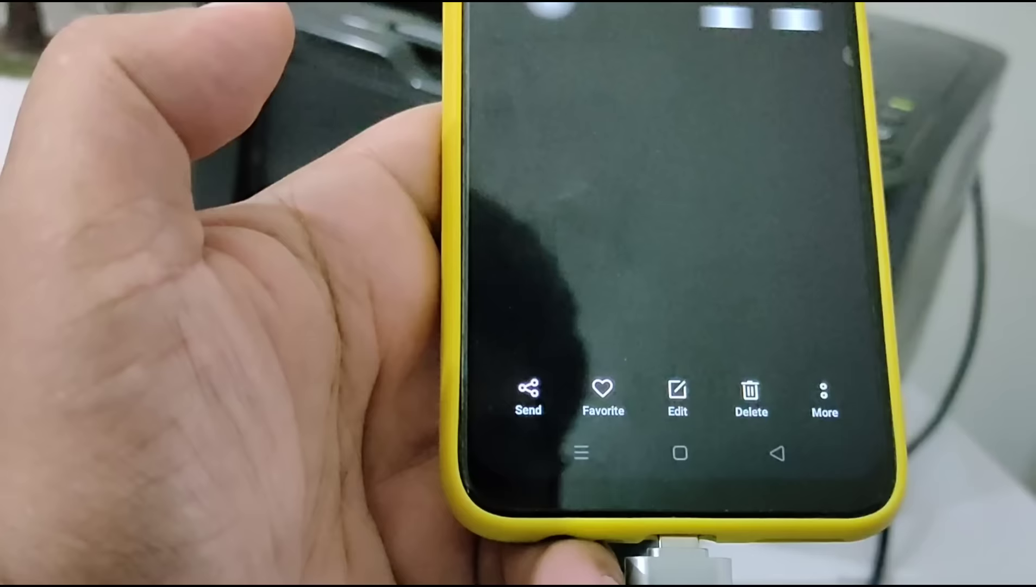
Print the PrintATestPage.com image via More > Print to the Samsung ML-1670 Series, allowing NokoPrint to handle it
left_click(528, 393)
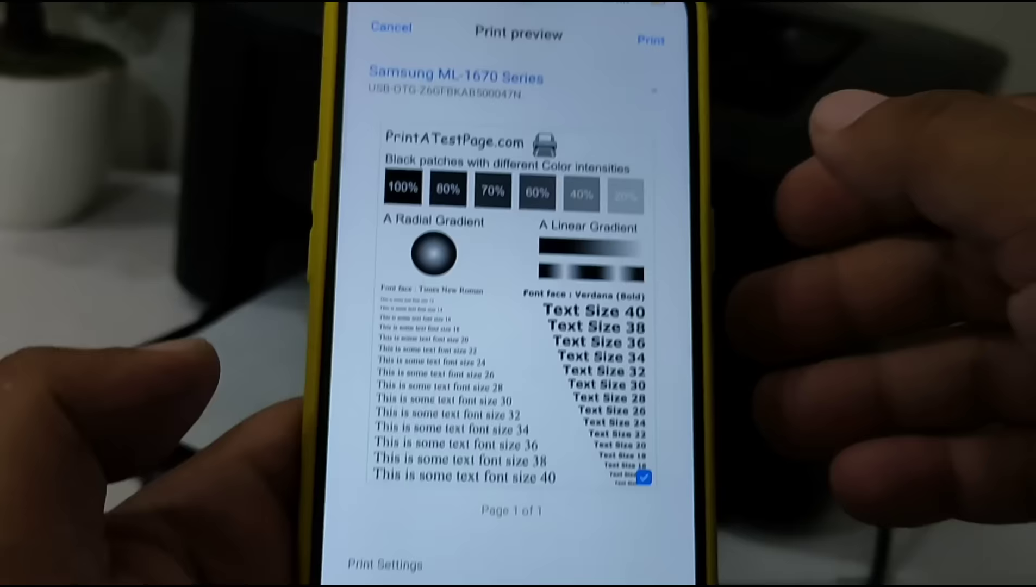
left_click(649, 40)
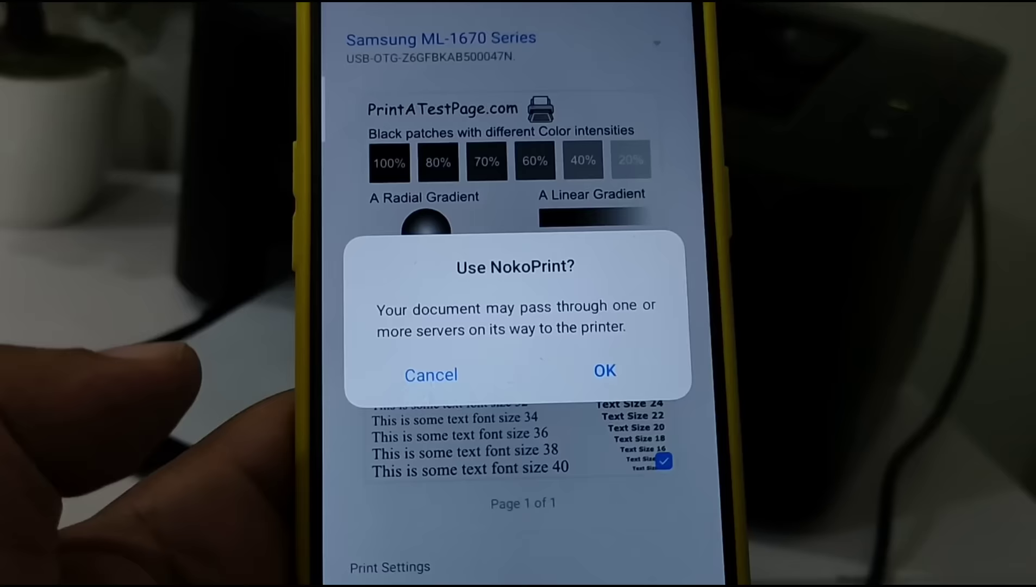
left_click(604, 370)
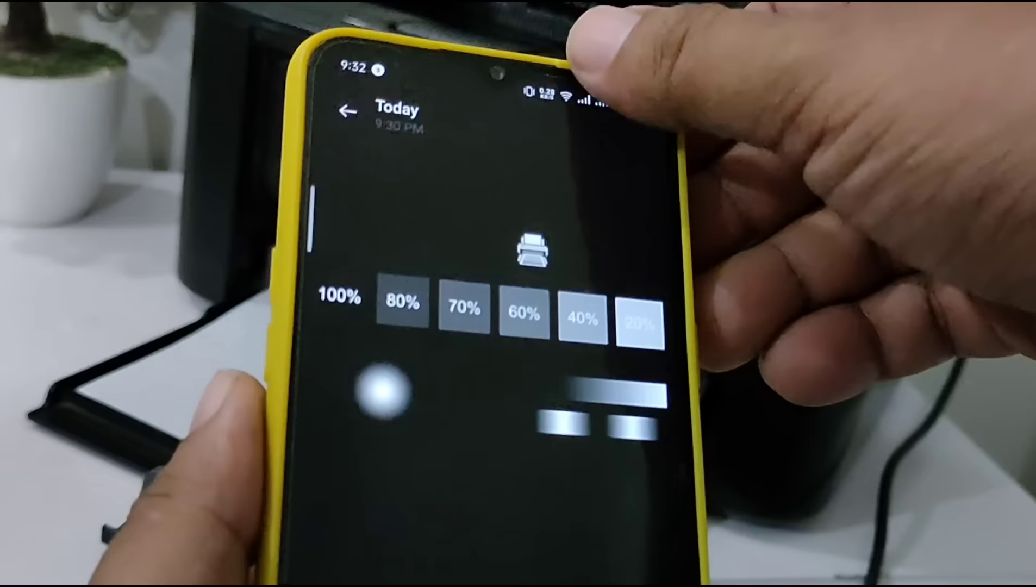
left_click(530, 245)
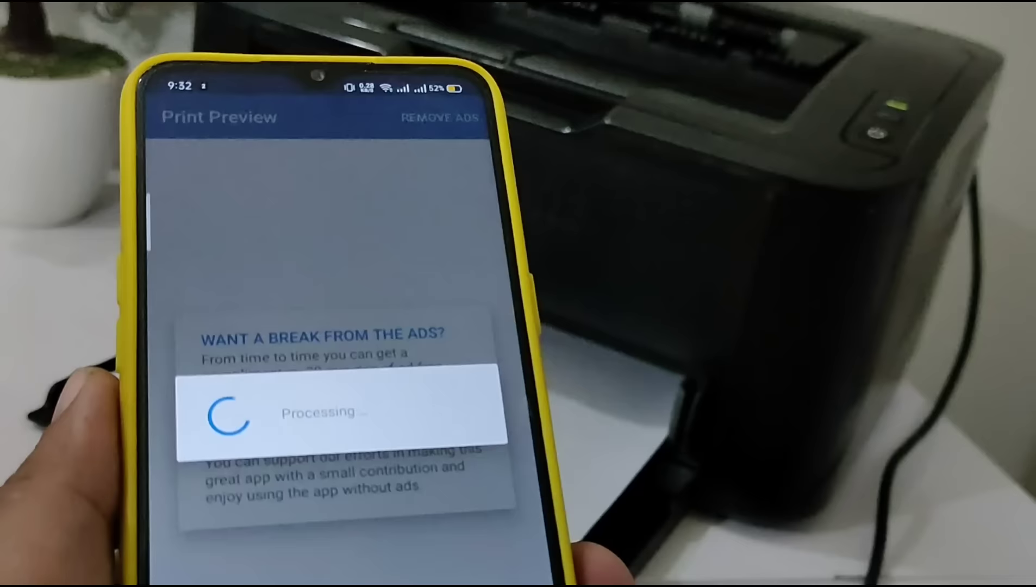